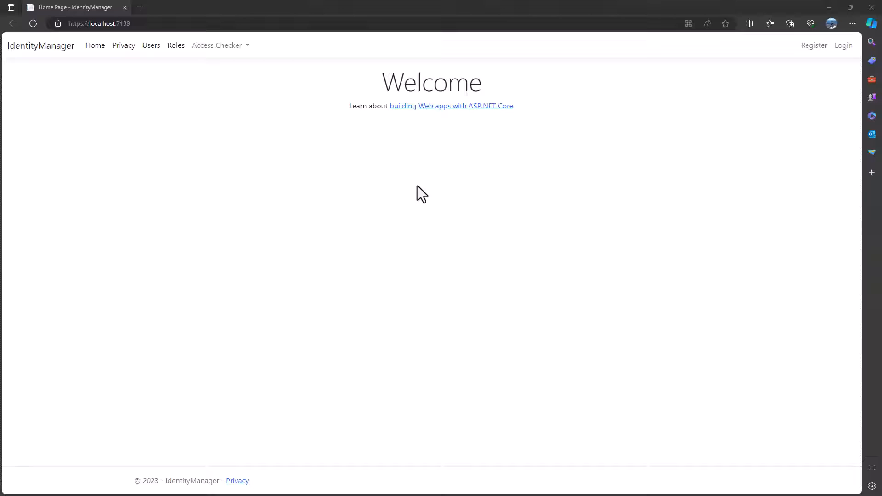
mouse_move(735, 275)
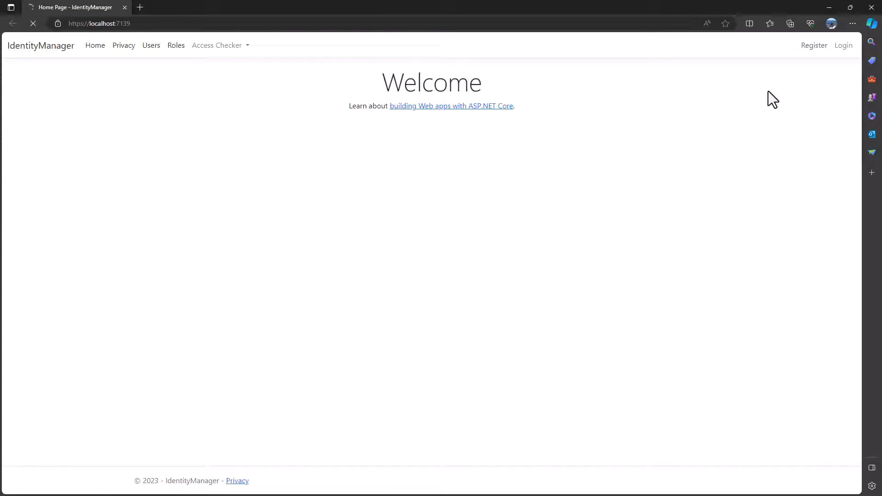
mouse_move(197, 192)
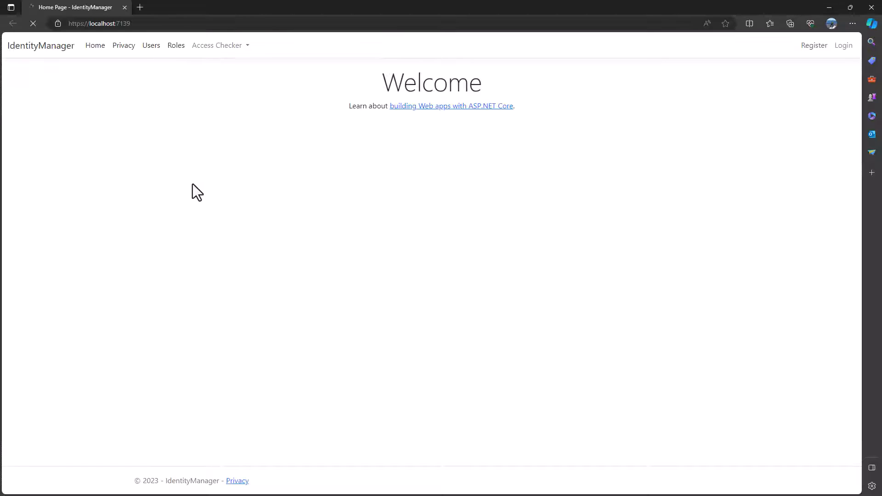
Open the IdentityManager Register page and check which external logins it offers.
click(813, 45)
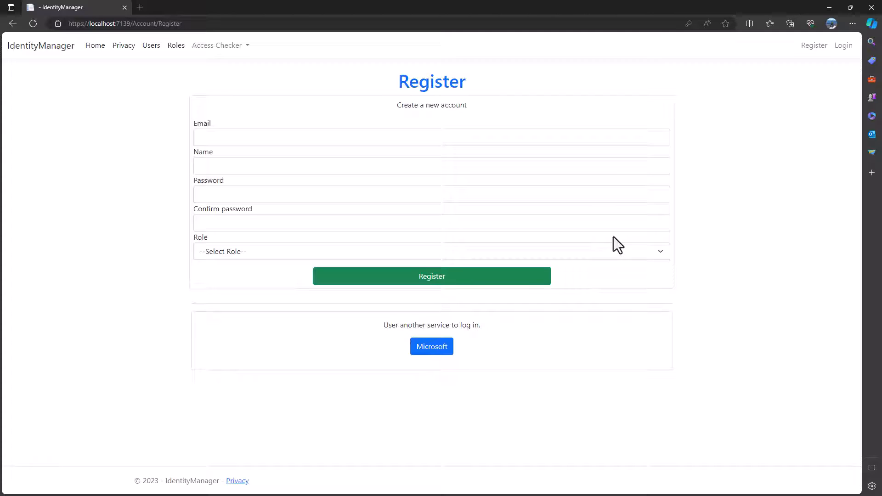
mouse_move(509, 313)
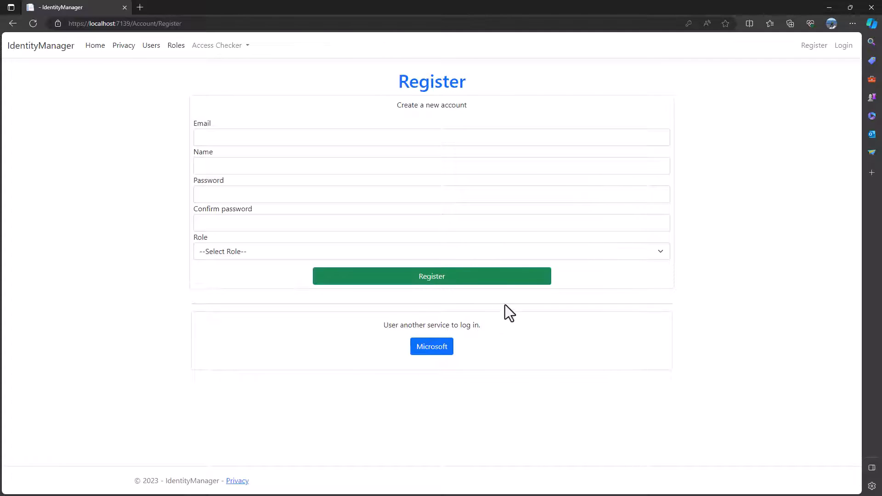
mouse_move(500, 354)
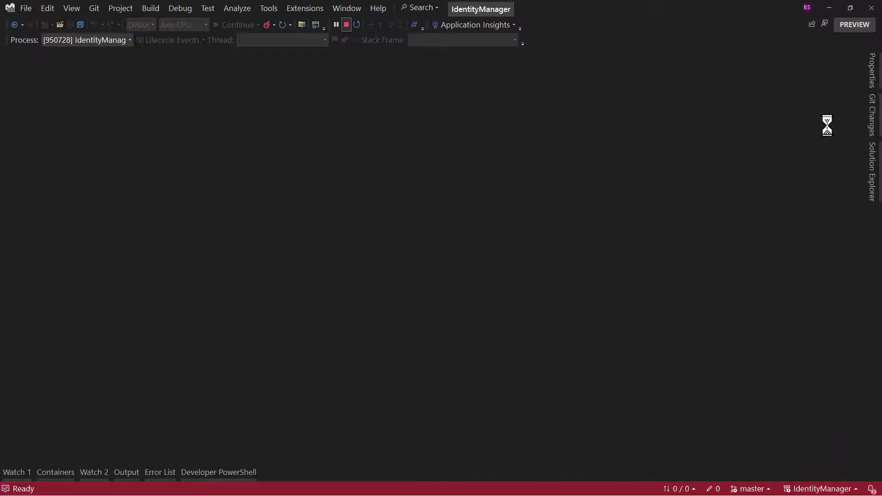
Stop debugging and install Microsoft.AspNetCore.Authentication.Facebook from NuGet, accepting the license.
click(346, 25)
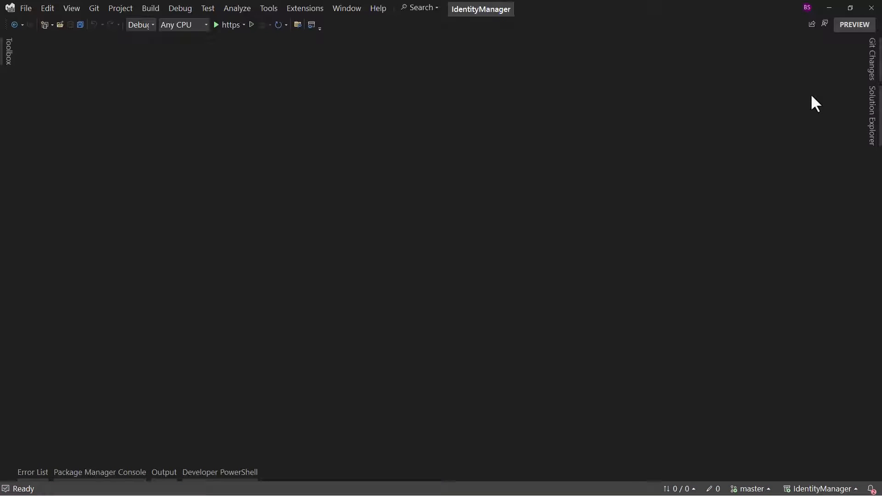
click(872, 107)
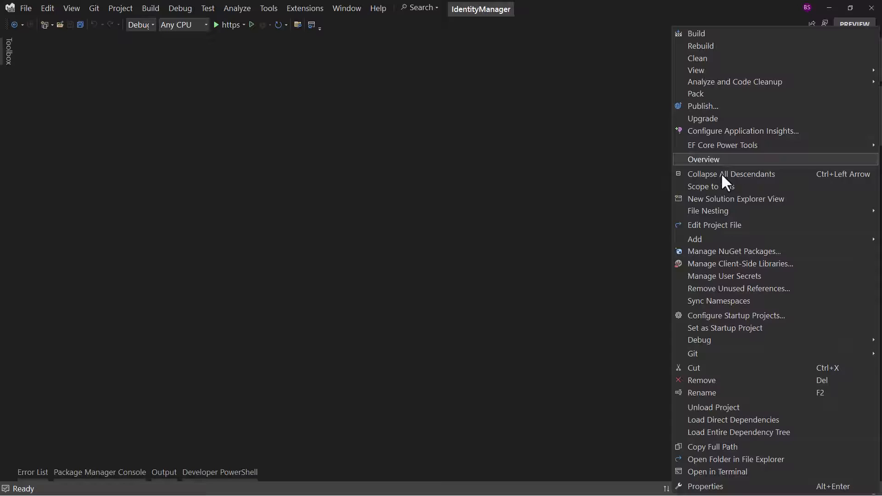
click(734, 251)
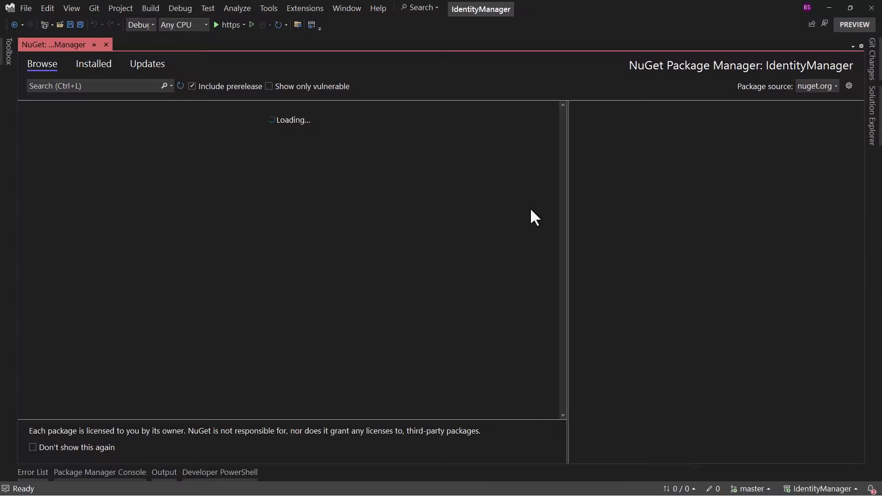
click(85, 86)
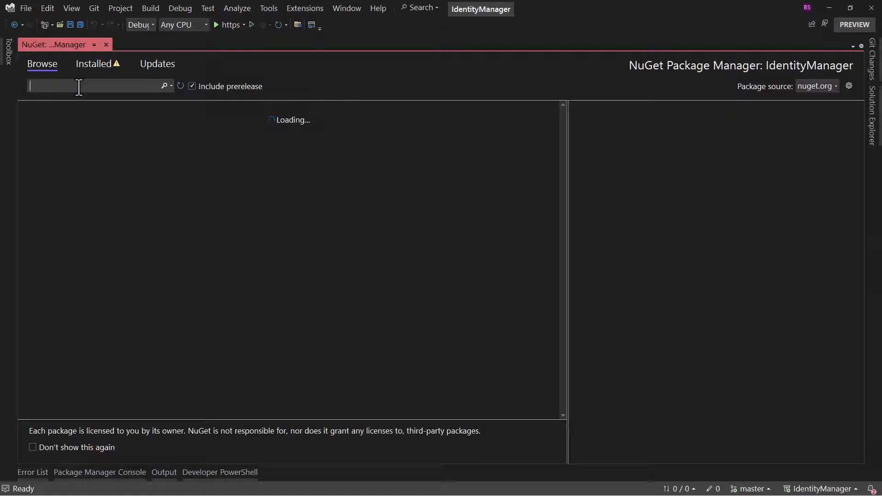
text(facebook)
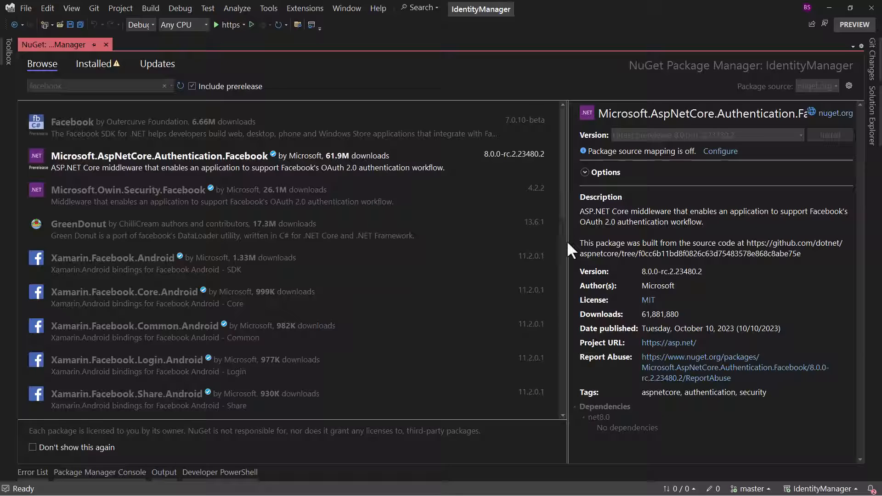
click(830, 135)
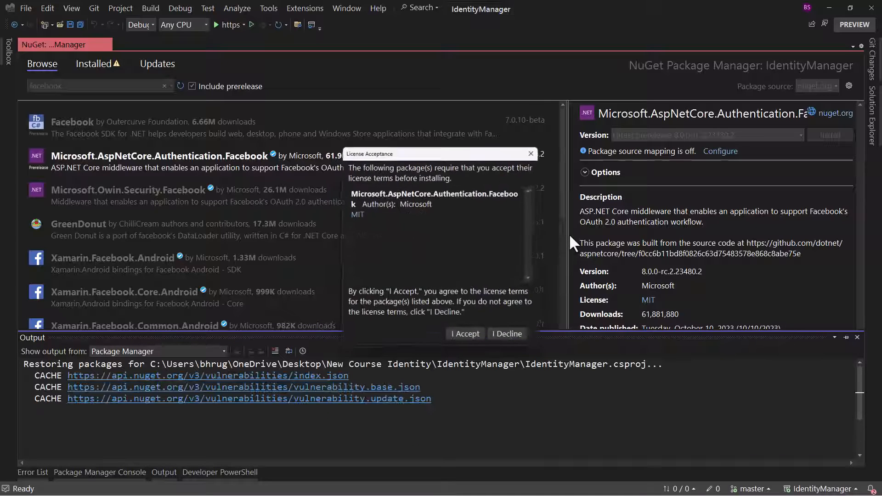
click(464, 334)
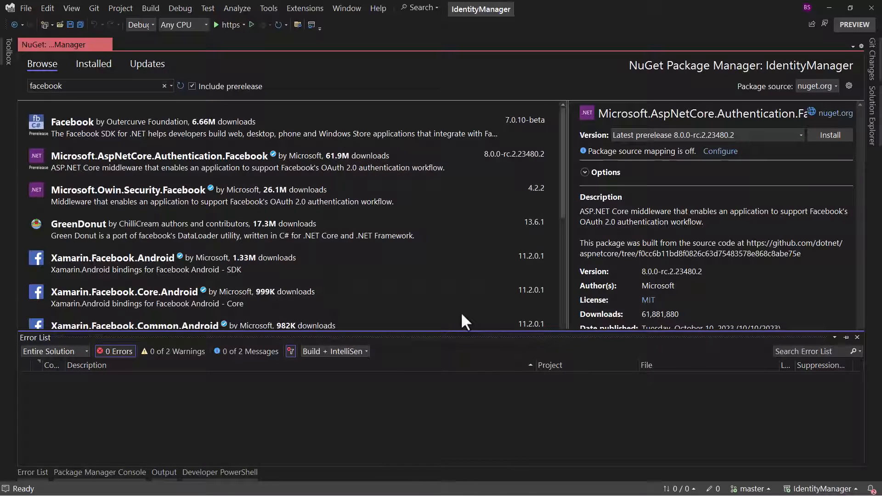
click(829, 135)
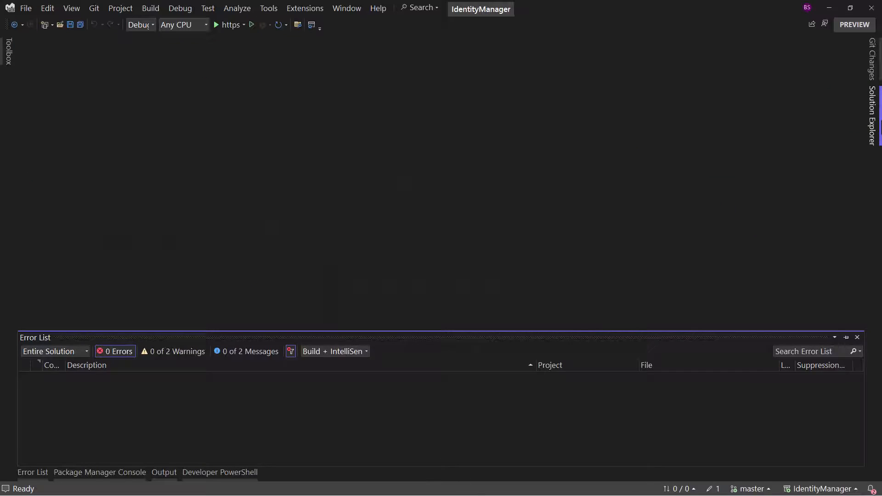
Open Program.cs from the IdentityManager project in Solution Explorer.
click(873, 118)
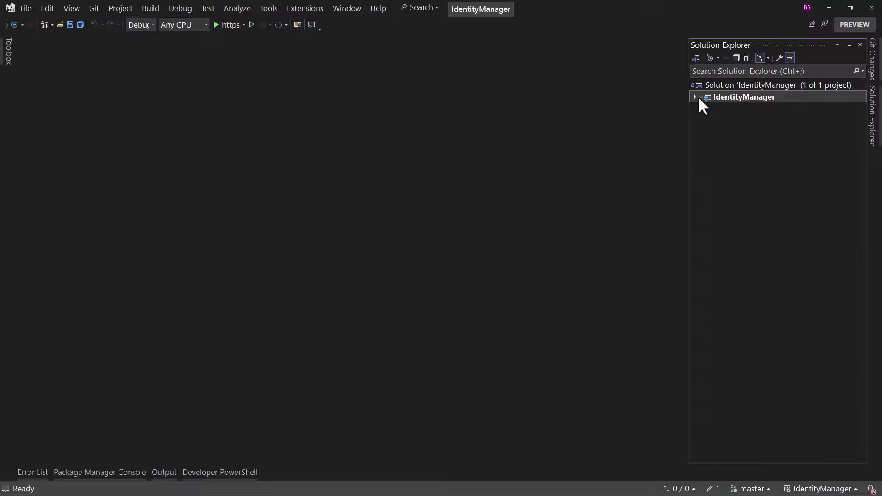
click(694, 97)
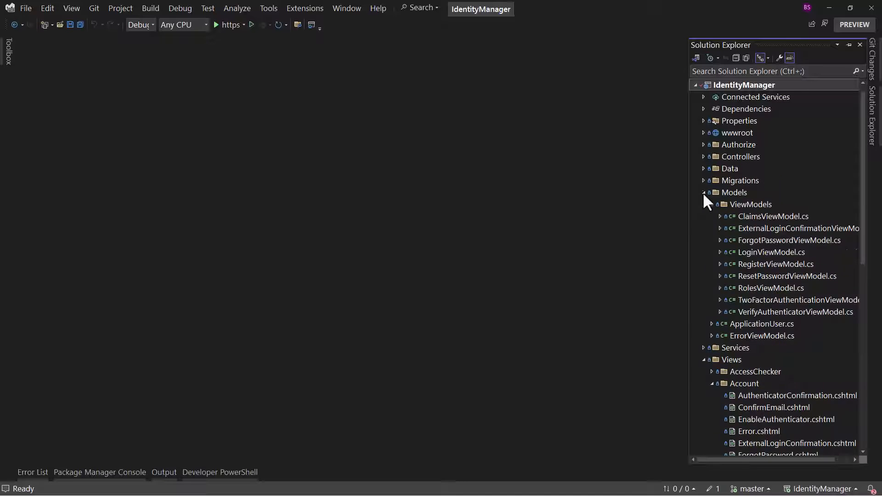
click(704, 192)
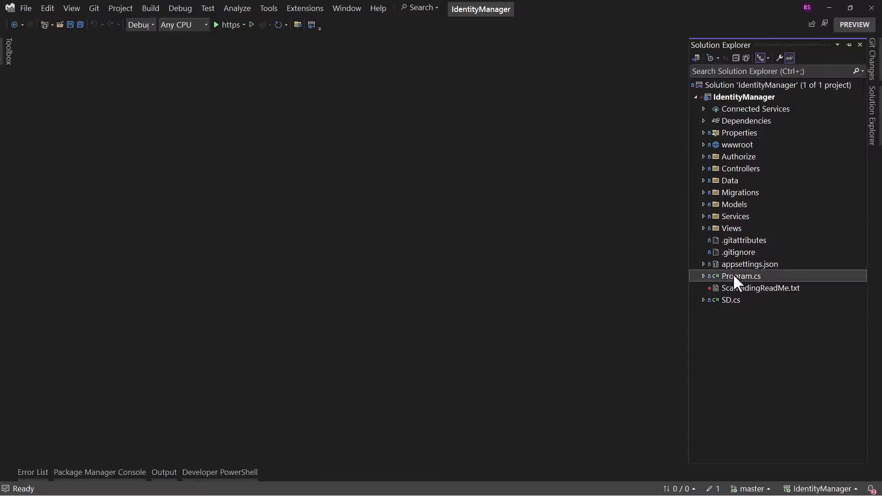
double_click(740, 276)
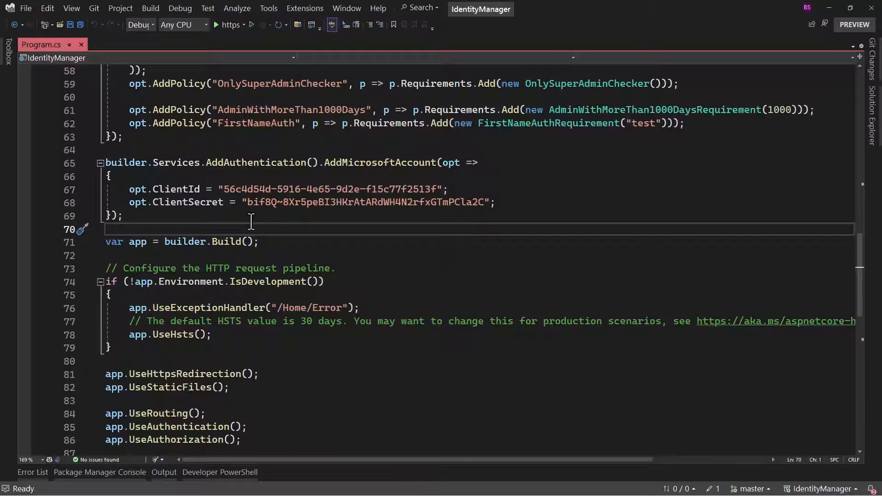
Add builder.Services.AddAuthentication().AddFacebook with empty ClientId and ClientSecret options.
text(builder.Services)
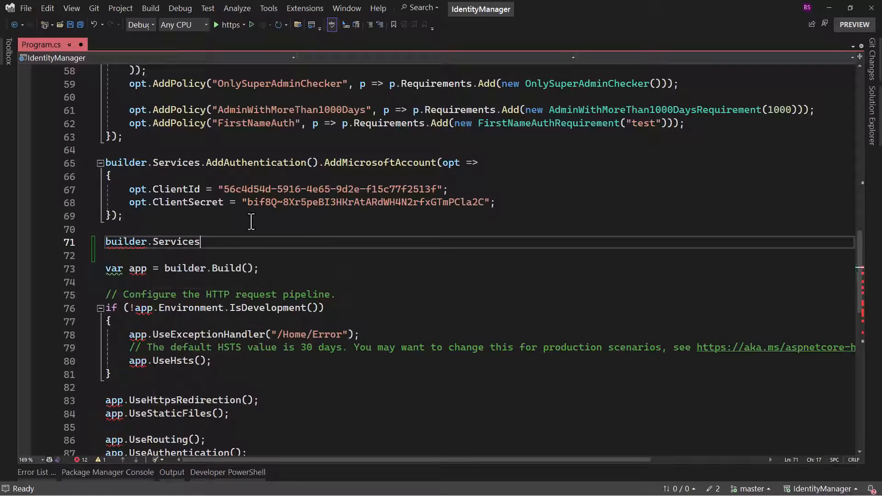
text(.AddDbContextFactory<ApplicationDbContext>(options =>)
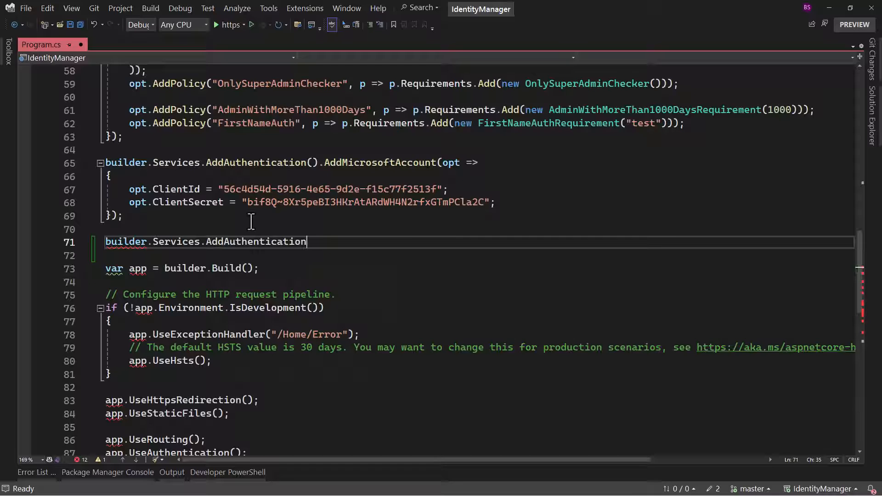
text((*)a)
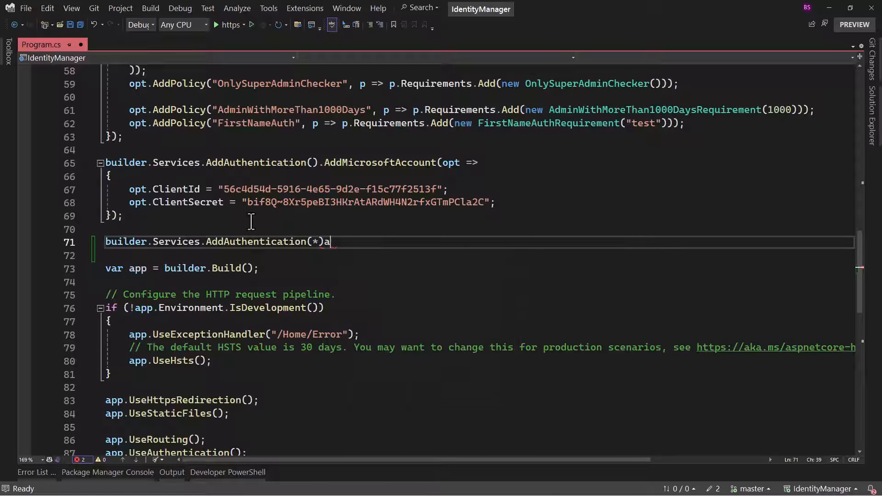
text(.AddFacebook(opt =>)
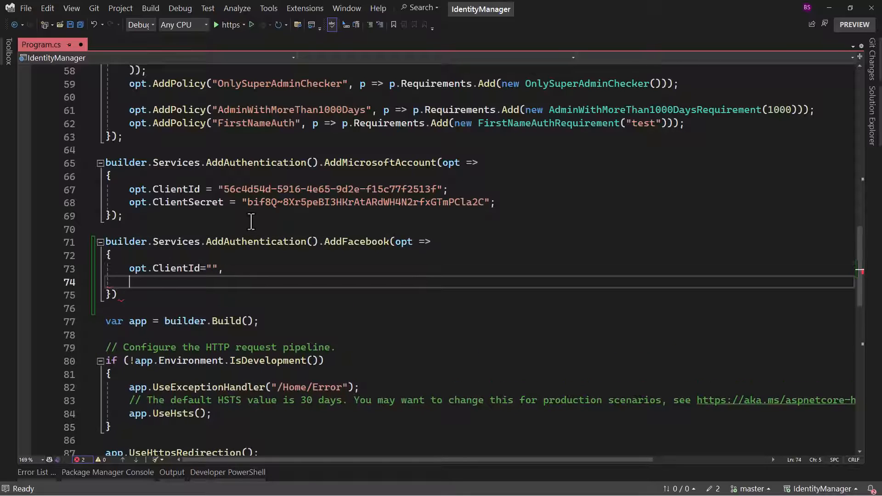
text(opt.ClientSecret="")
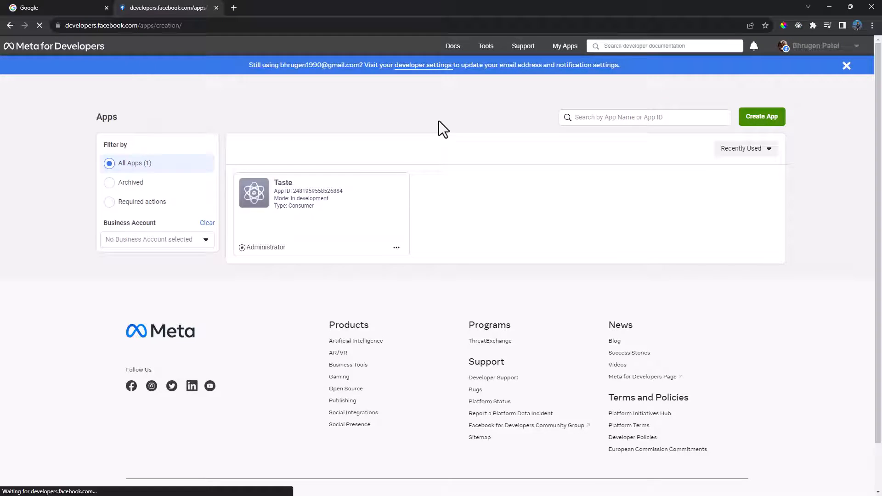
Start a new Meta app, pick the Other use case instead of Facebook Login, and continue.
click(762, 116)
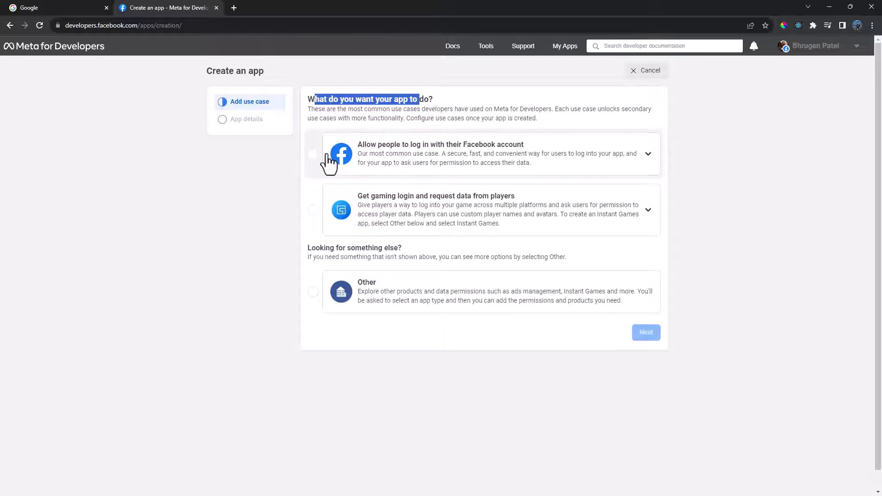
click(313, 153)
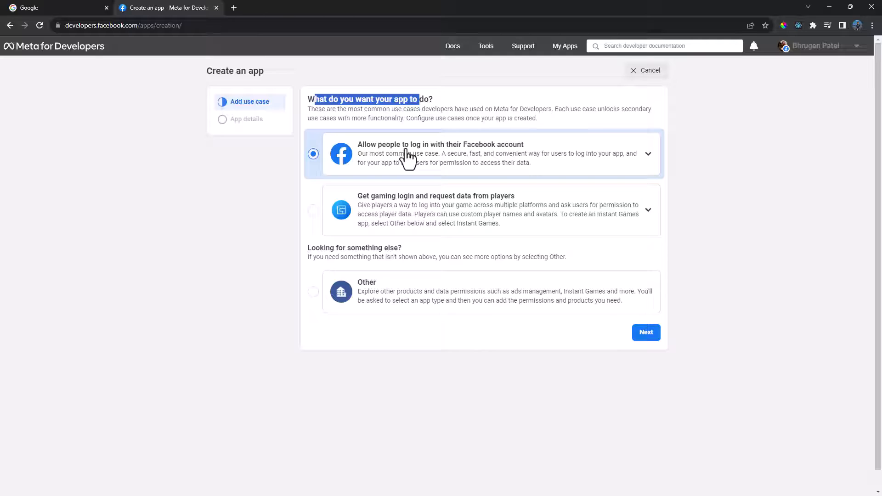
mouse_move(508, 160)
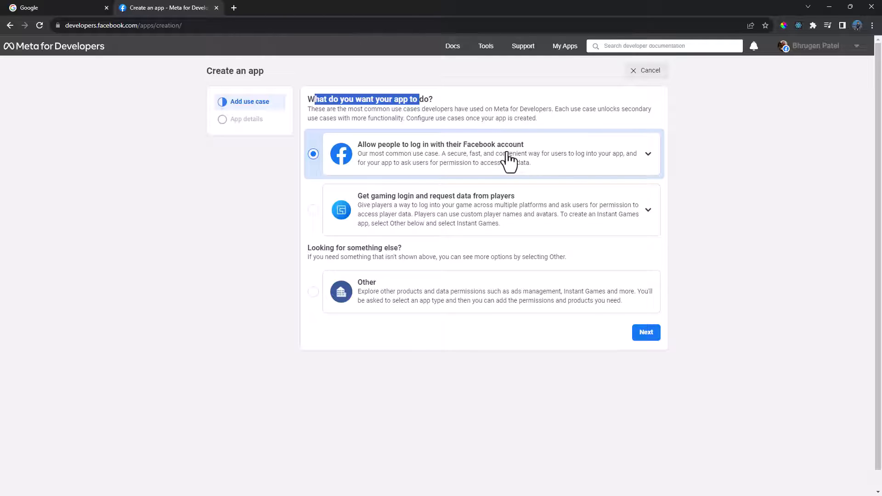
mouse_move(475, 175)
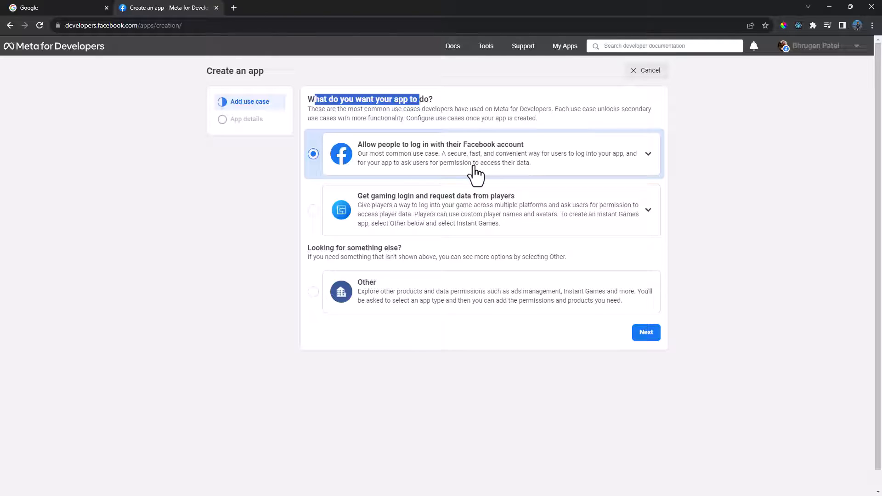
click(313, 291)
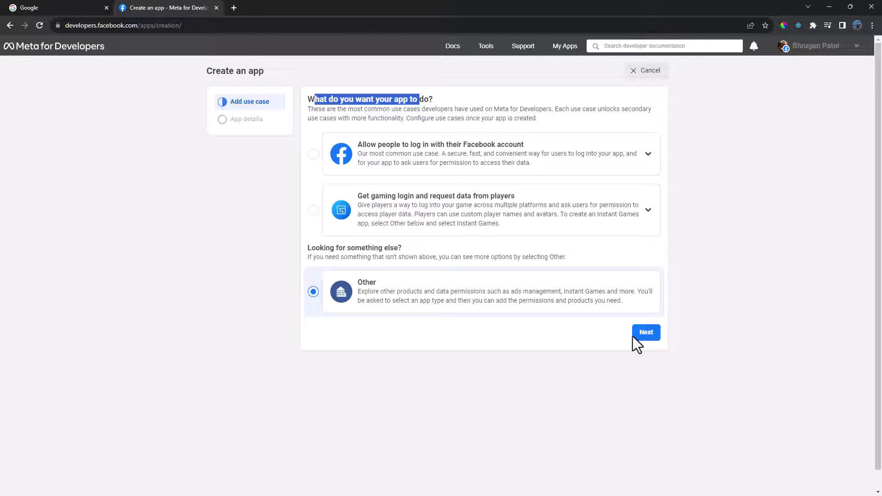
click(646, 331)
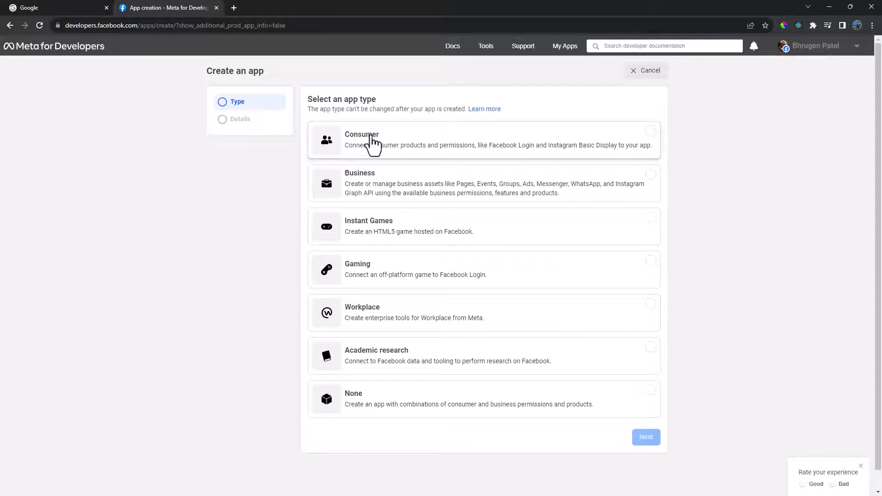
mouse_move(527, 163)
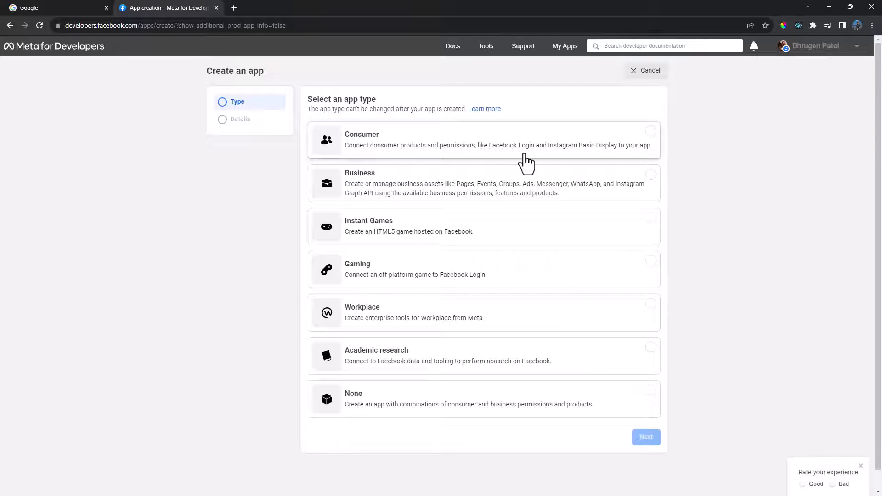
mouse_move(645, 150)
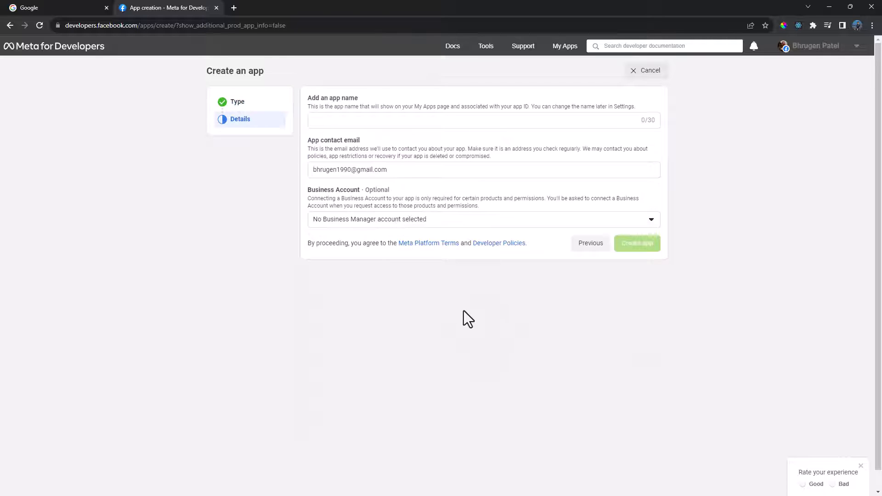
Create the IdentityManager app, confirm the password, and add Facebook Login for Web.
text(IdentityMana)
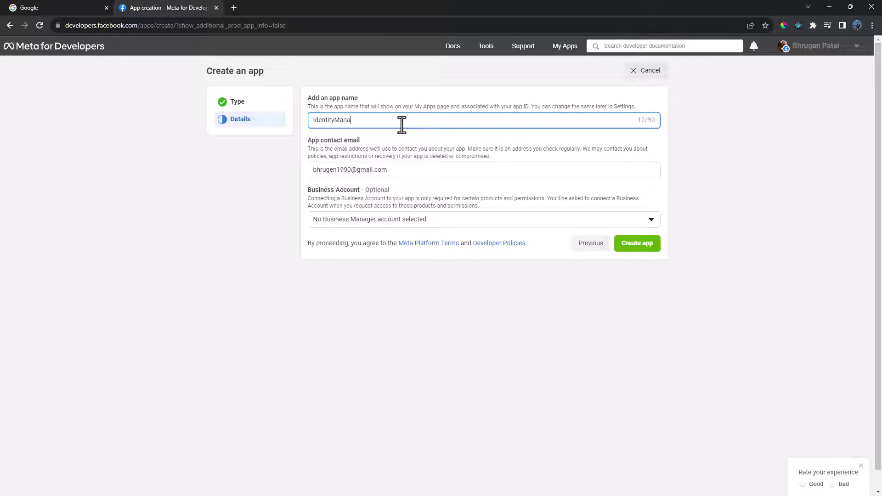
text(ger)
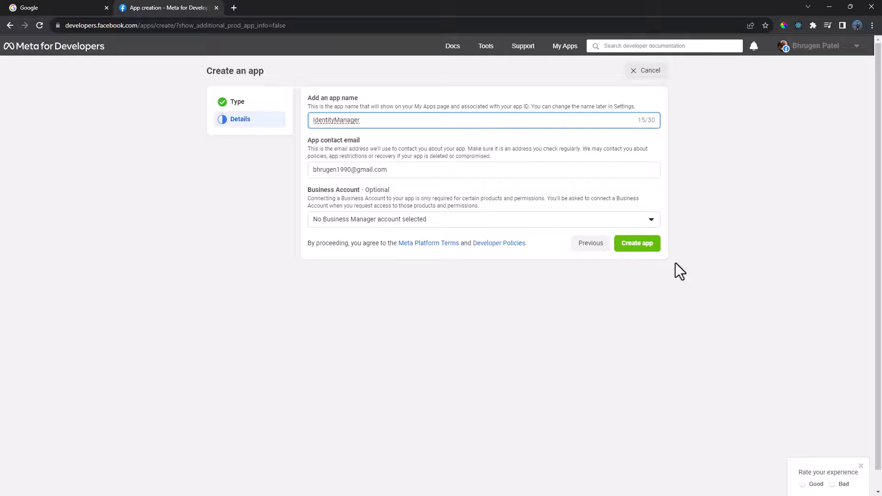
click(637, 243)
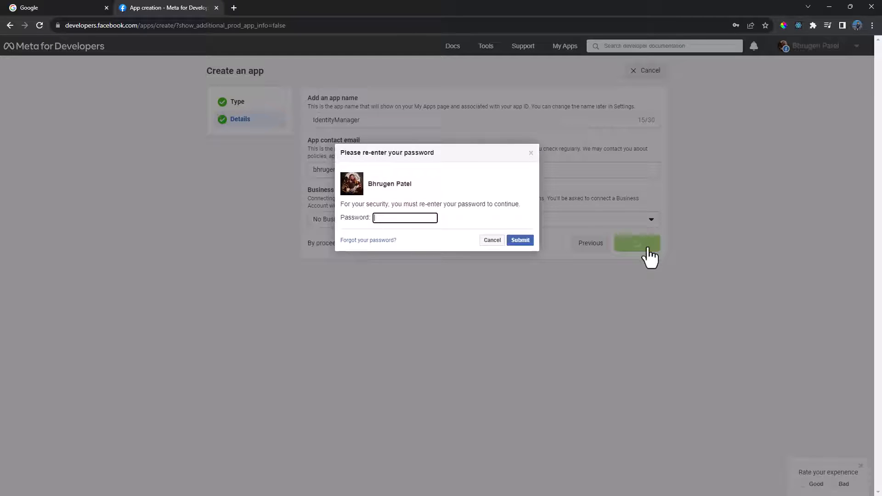
click(519, 240)
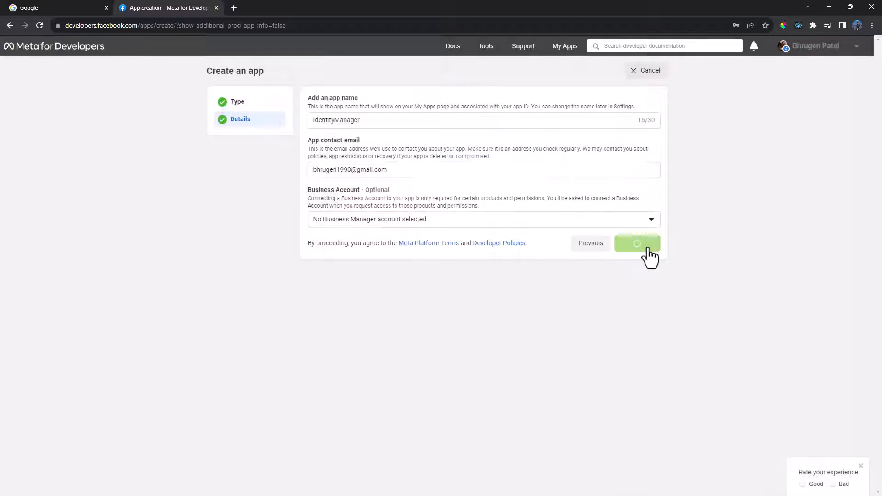
click(636, 243)
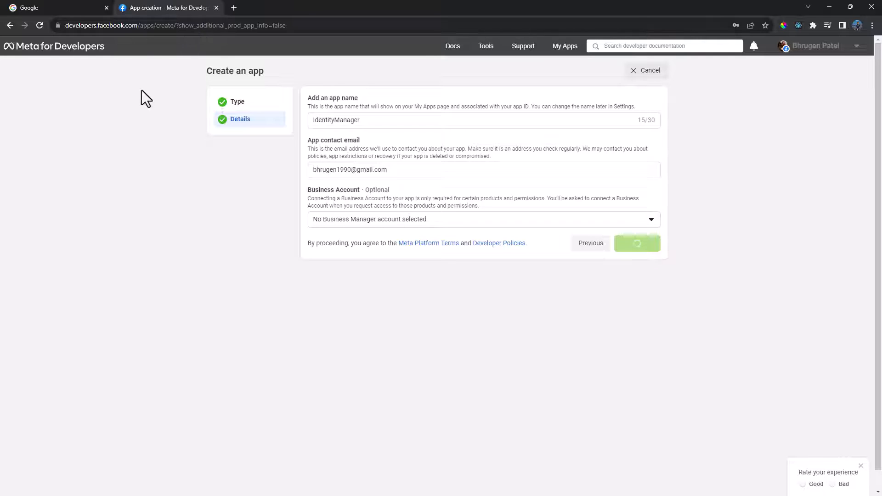
click(637, 242)
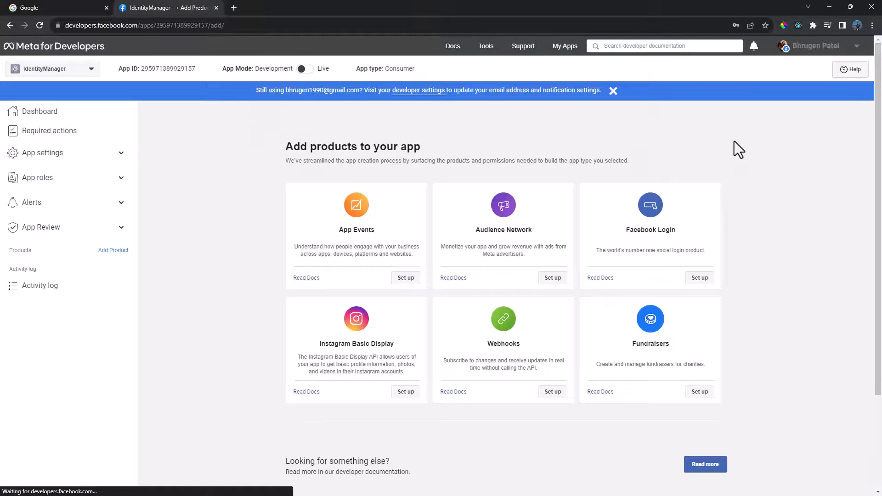
mouse_move(528, 268)
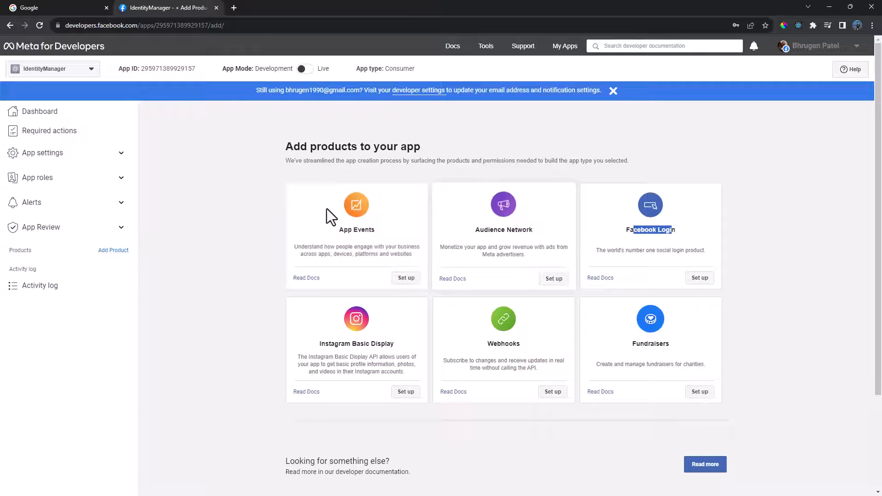
mouse_move(113, 251)
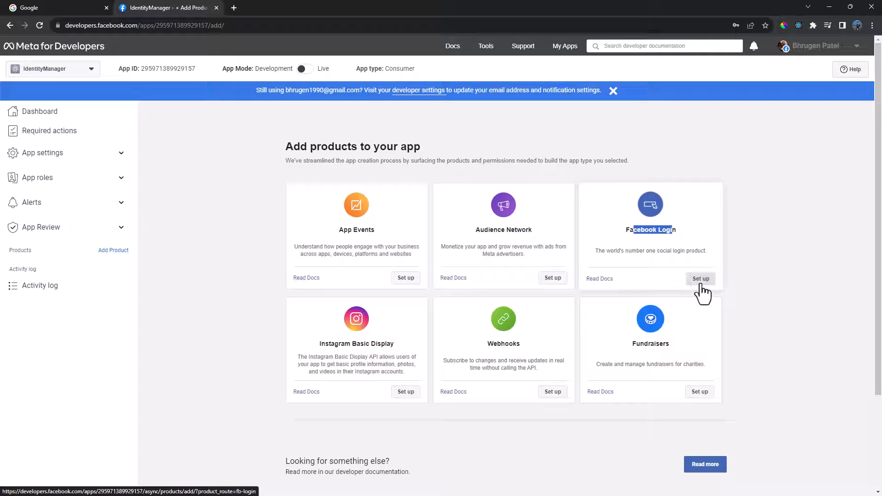
click(699, 279)
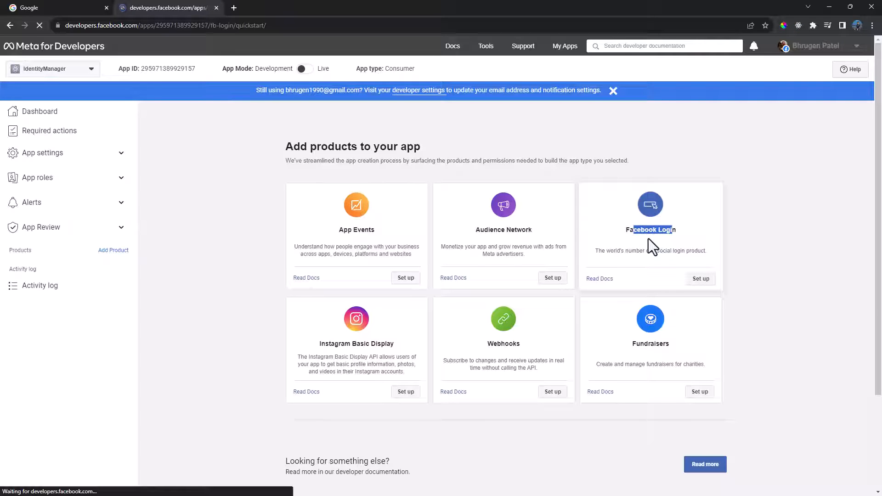
click(700, 278)
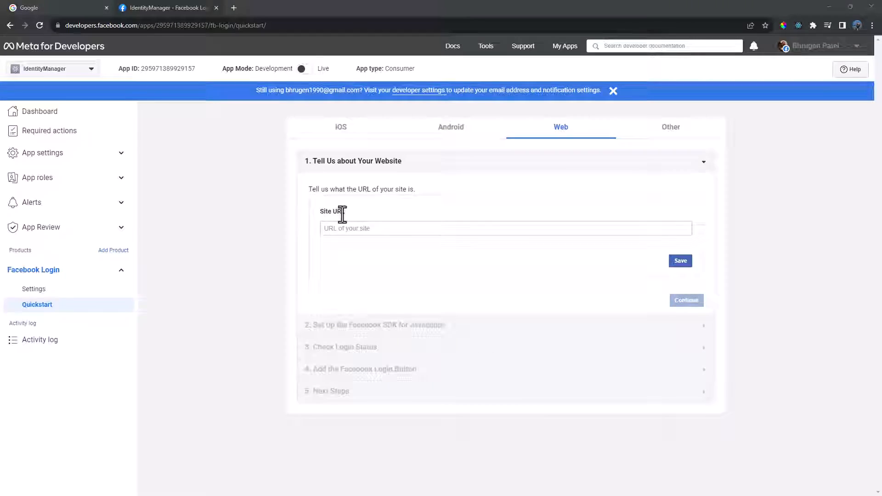
Comment out the AddFacebook block in Program.cs and run the IdentityManager app.
key(alt+tab)
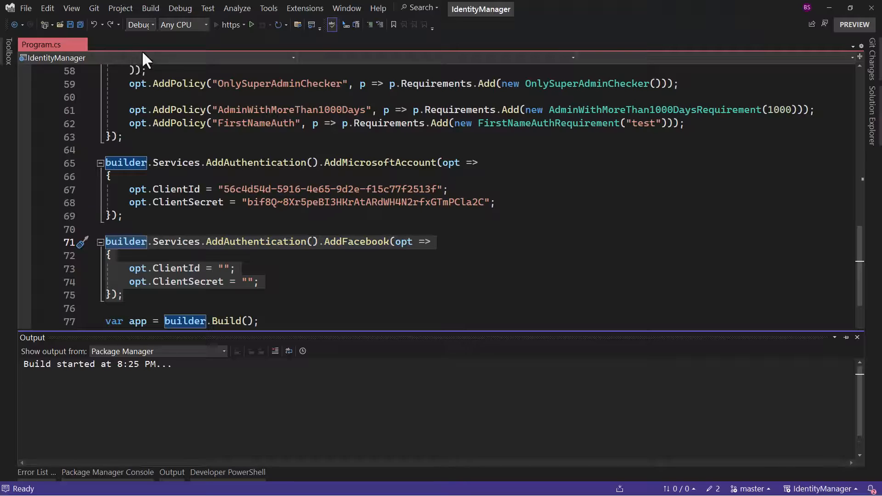
click(150, 8)
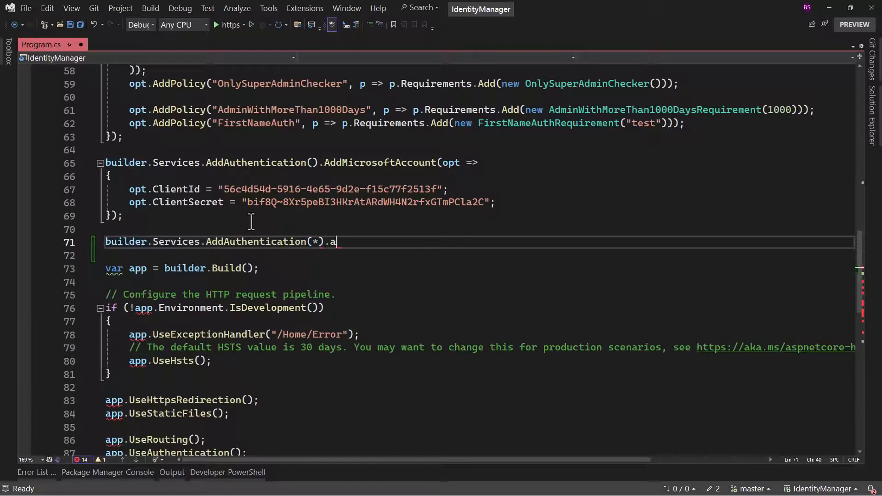
click(216, 25)
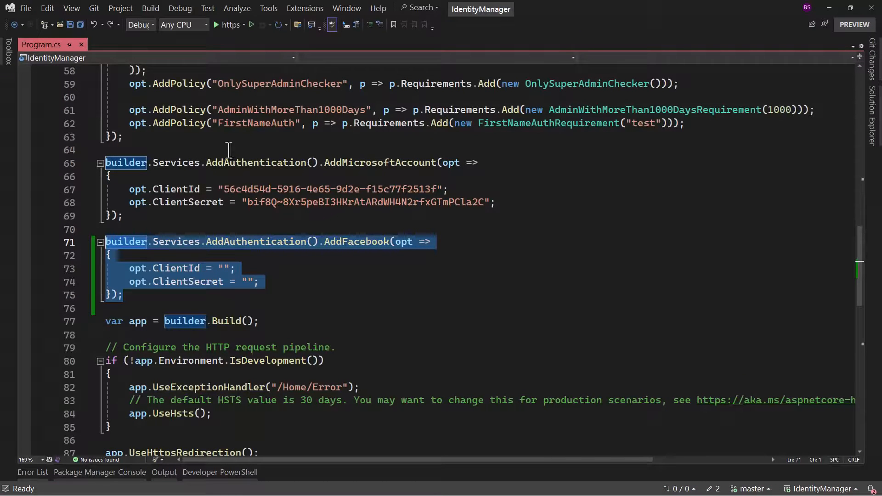
click(242, 24)
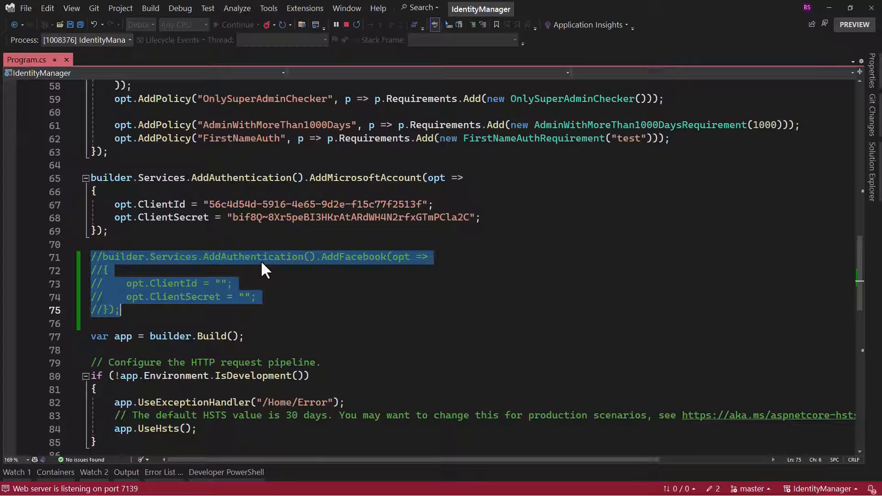
mouse_move(253, 260)
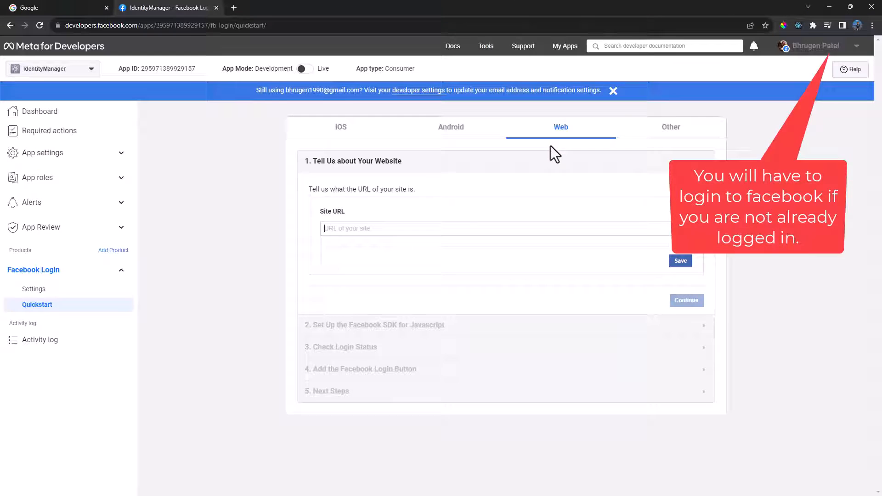
text(https://localhost:7139/)
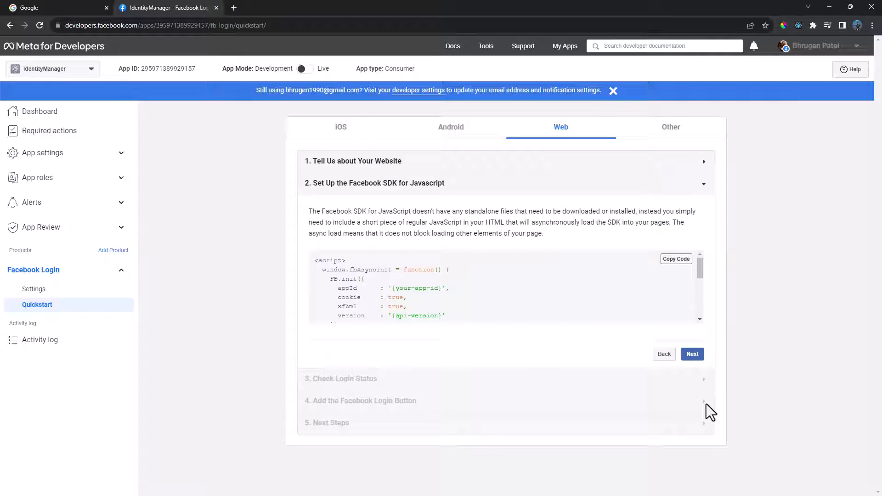
mouse_move(609, 406)
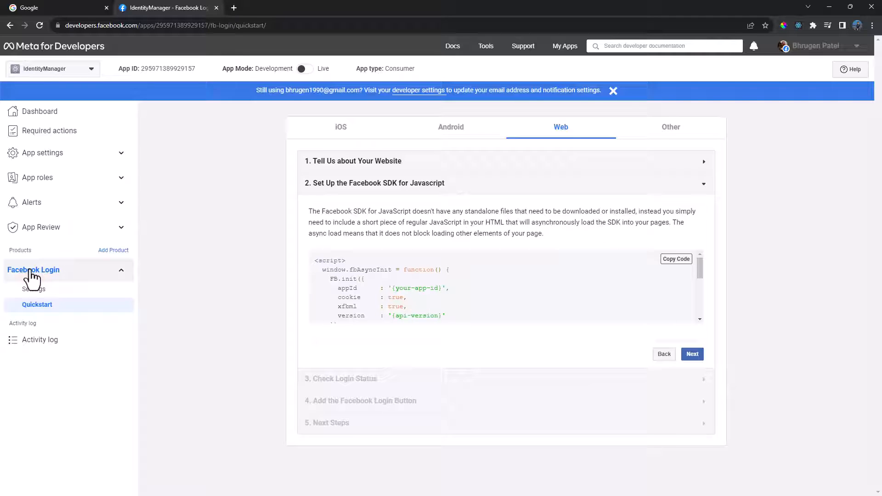
click(33, 288)
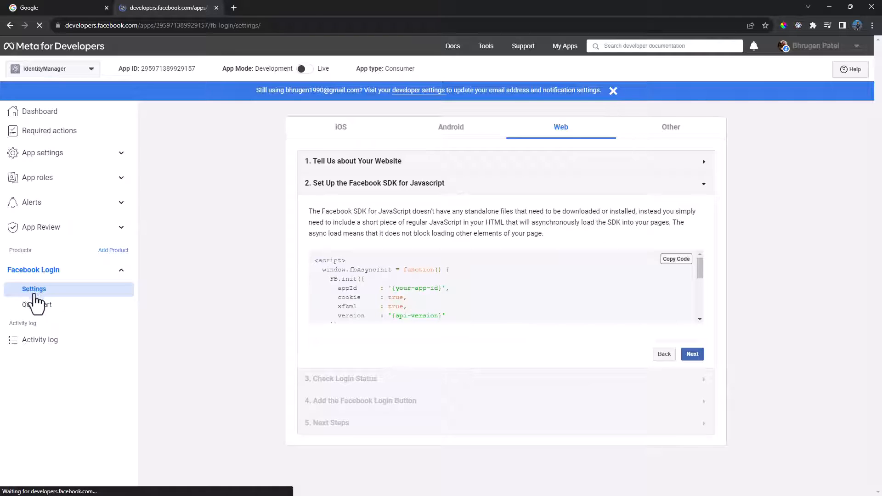
click(34, 289)
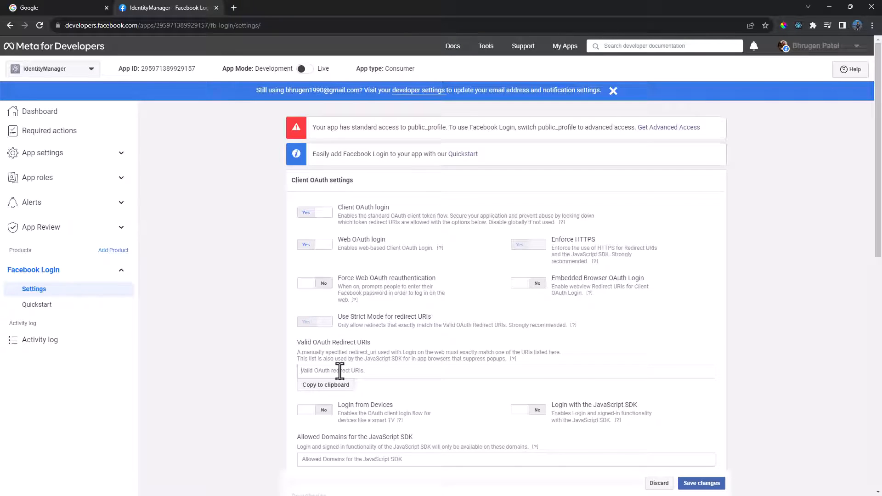
text(https://localhost:7139/)
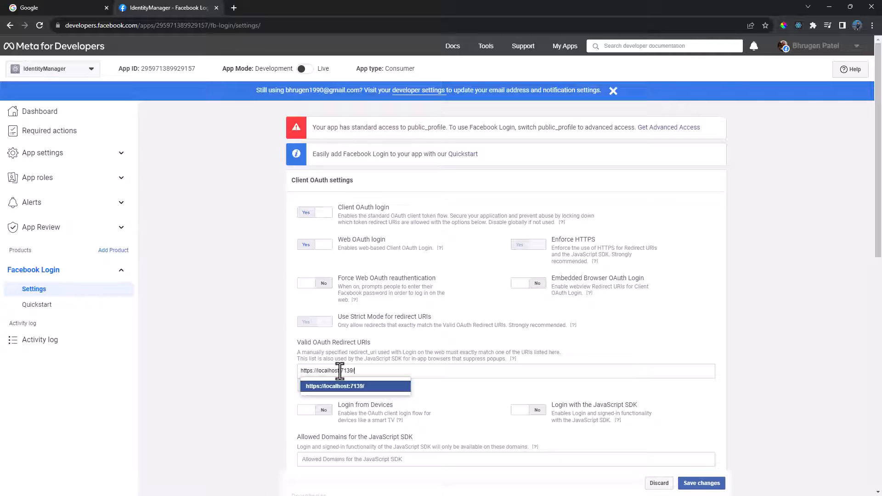
text(si)
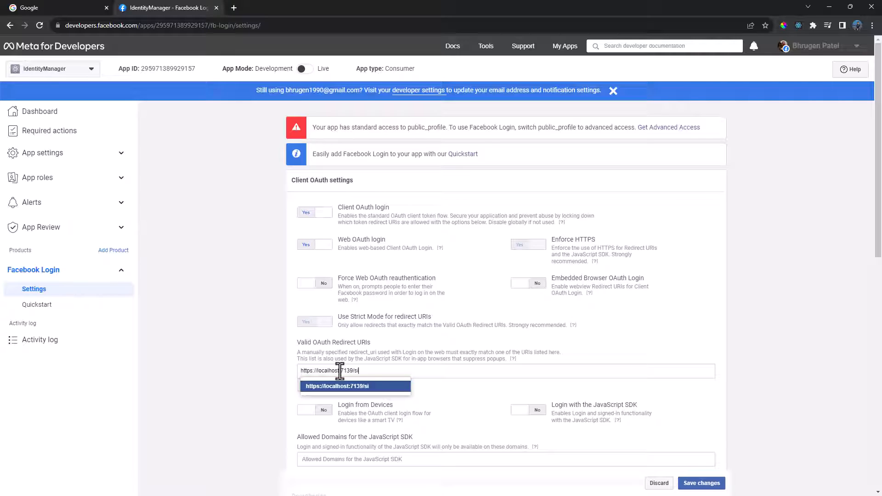
text(gnin)
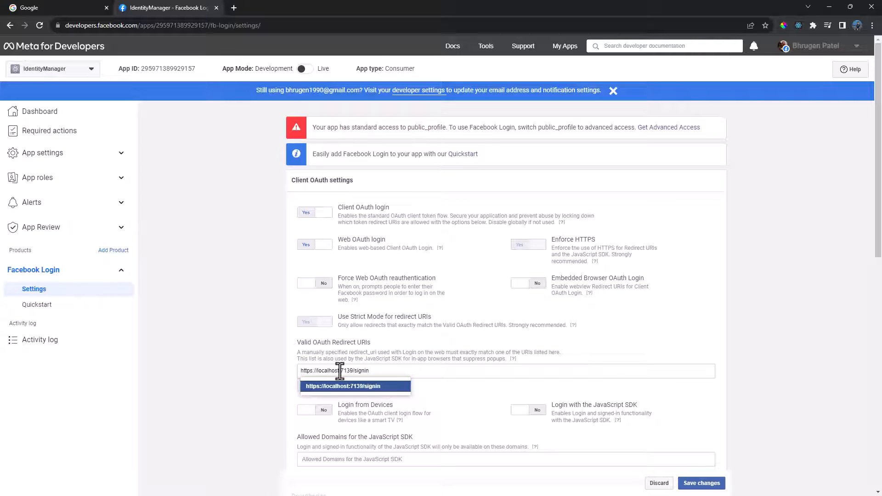
text(-facebook)
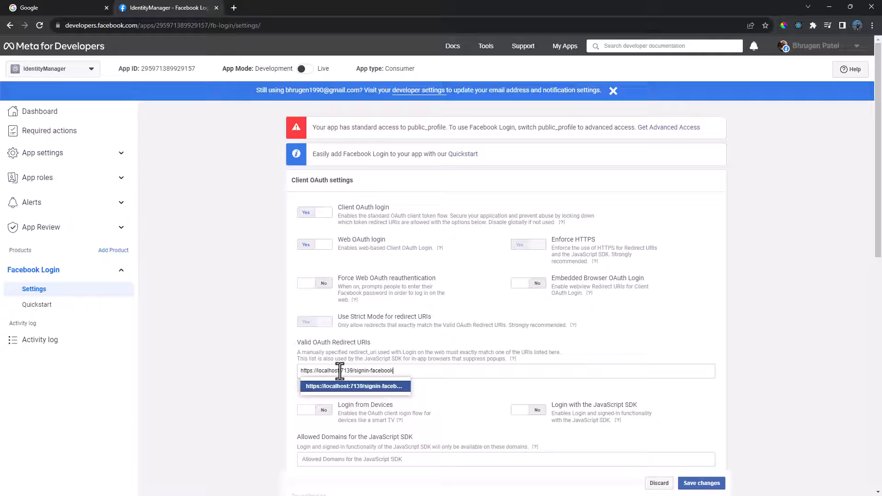
click(353, 386)
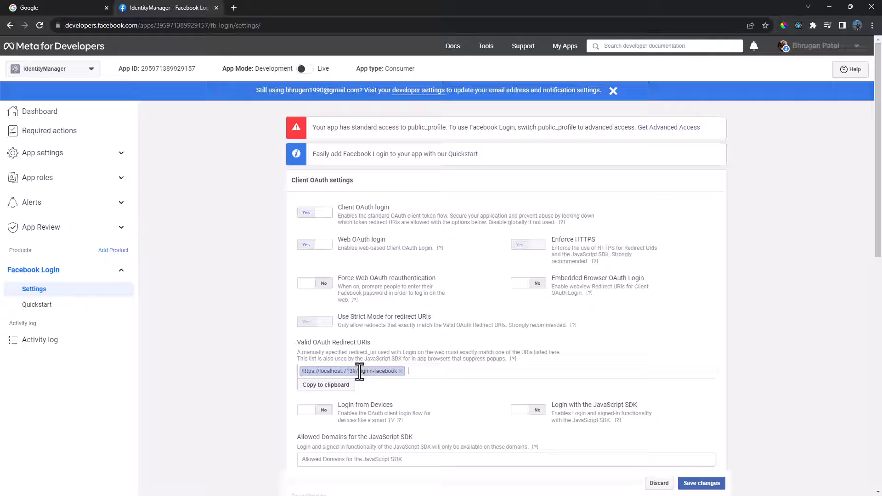
mouse_move(394, 371)
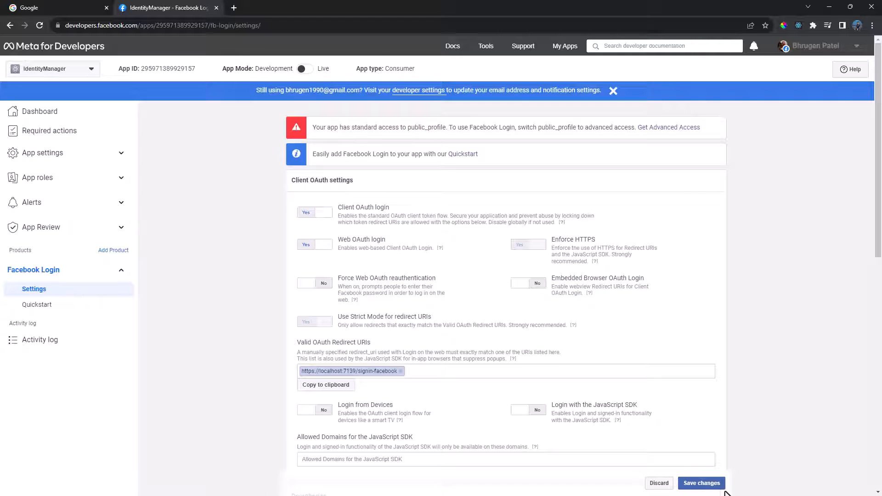
click(701, 483)
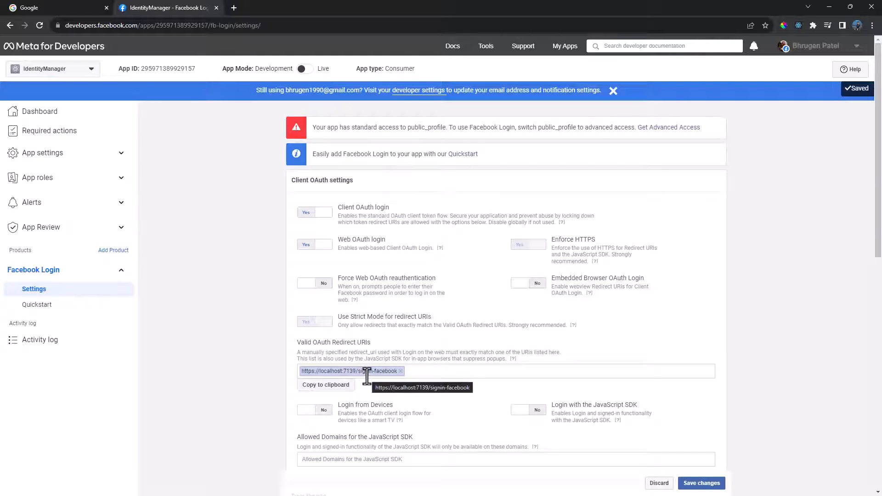
mouse_move(365, 376)
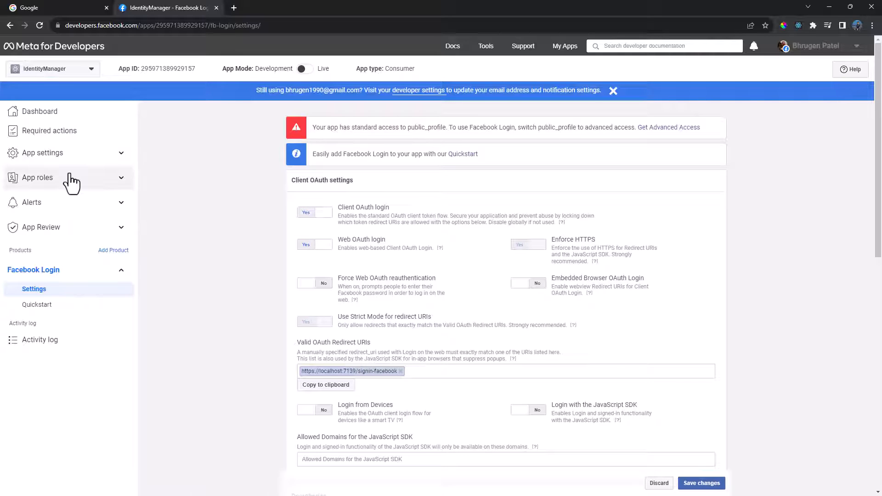
Open the app's Basic settings and reveal the App secret.
click(43, 152)
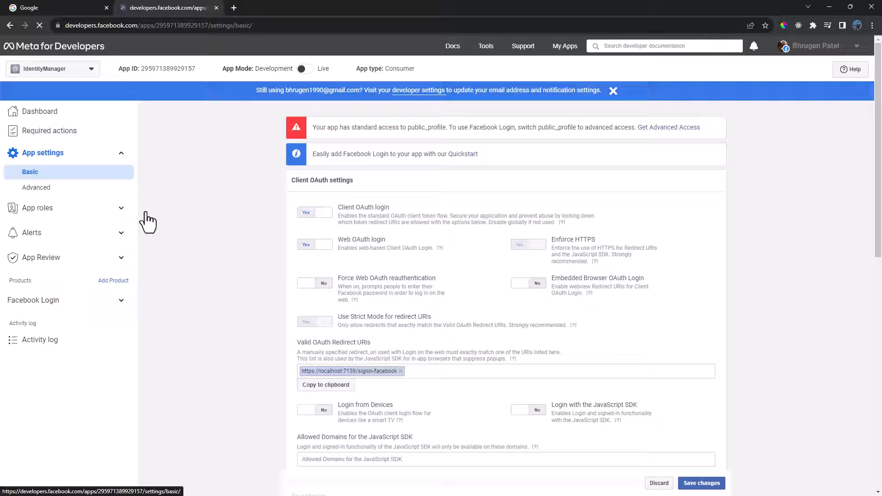
mouse_move(351, 231)
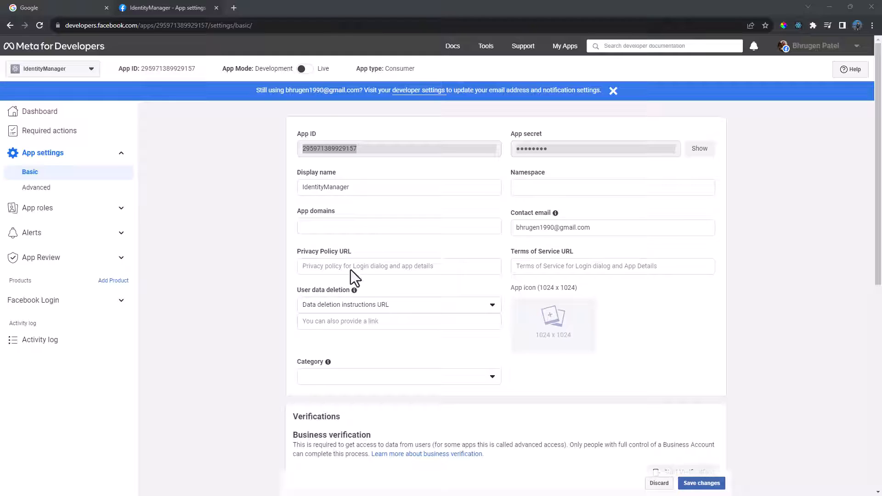
click(699, 148)
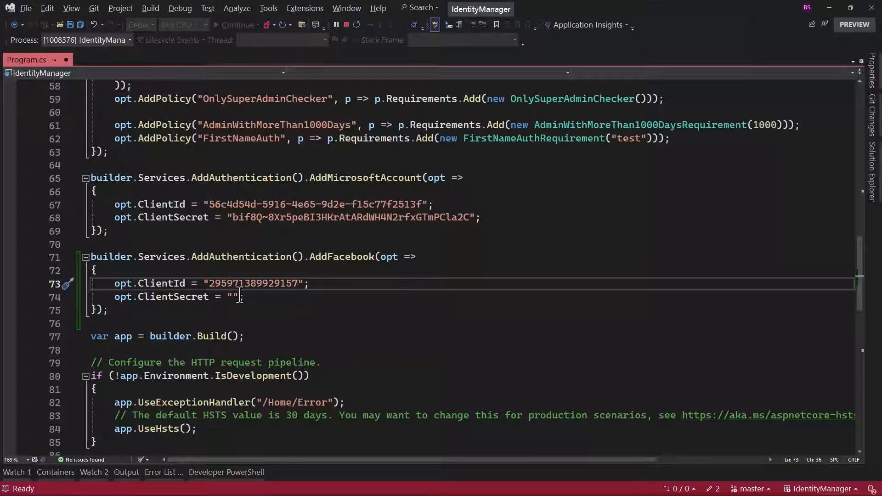
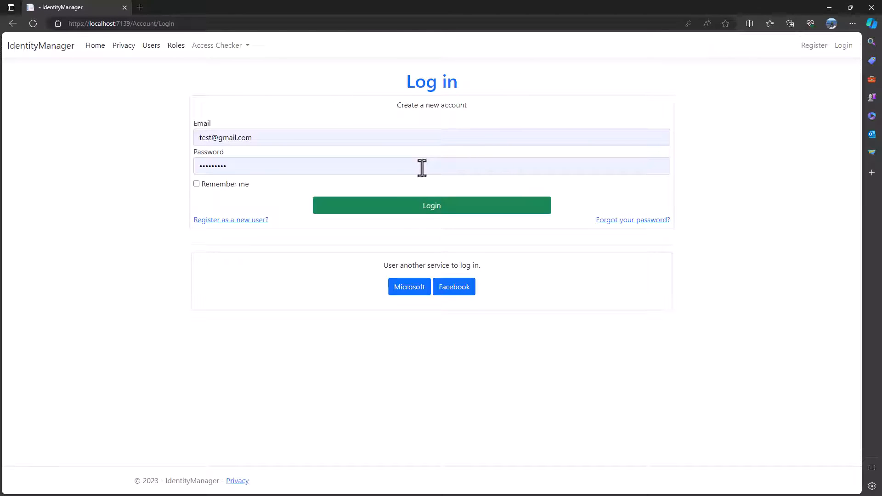
Start Facebook sign-in and approve access to name, profile picture and email.
click(453, 286)
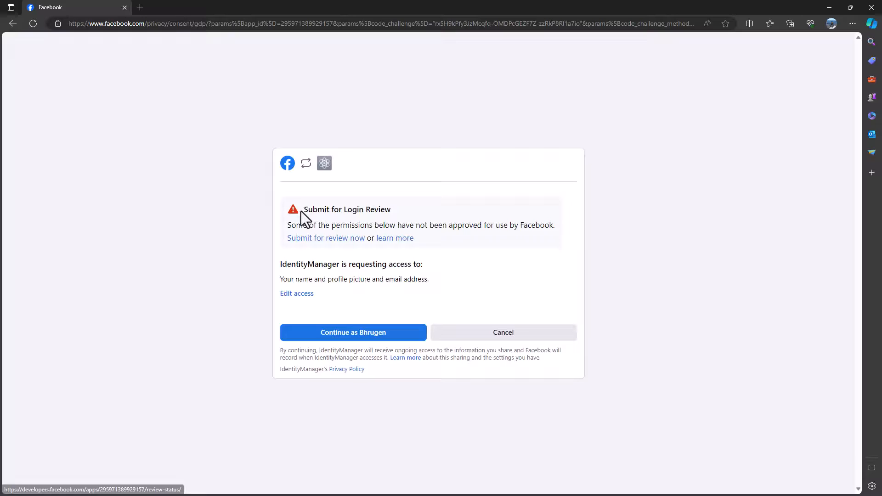
double_click(346, 209)
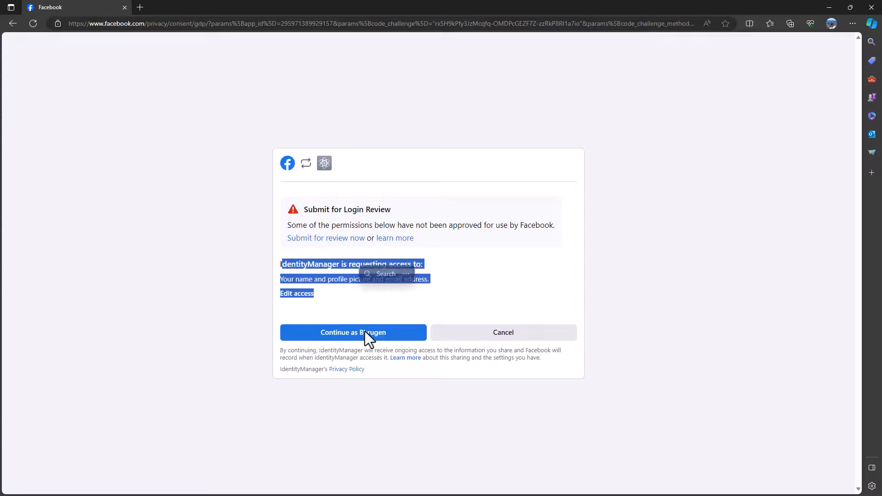
click(353, 332)
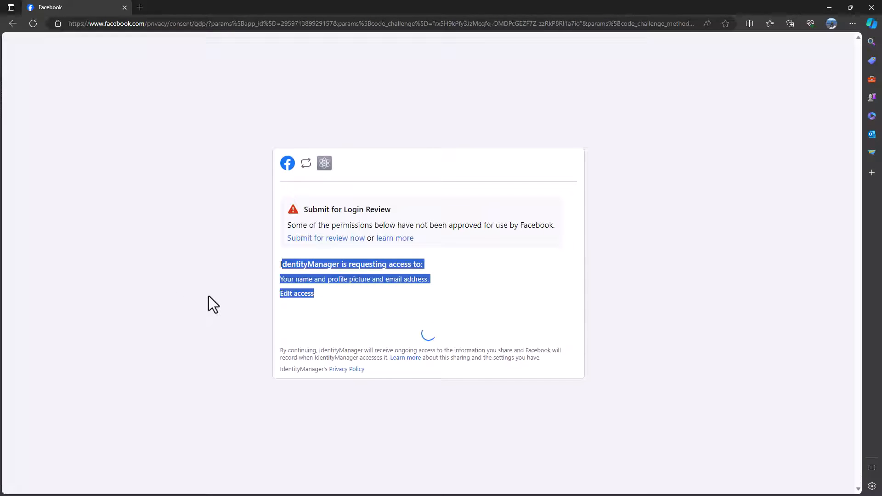
mouse_move(248, 240)
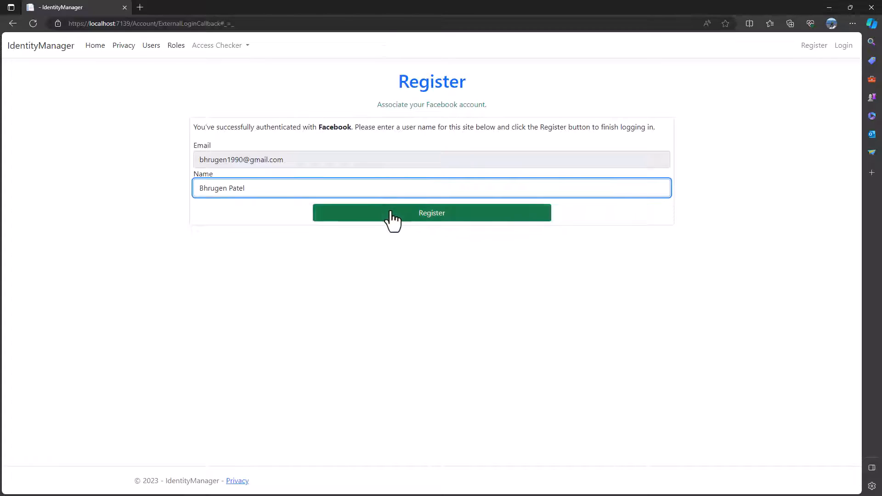
Register the Facebook-linked account, reaching the Welcome page with role User.
click(431, 213)
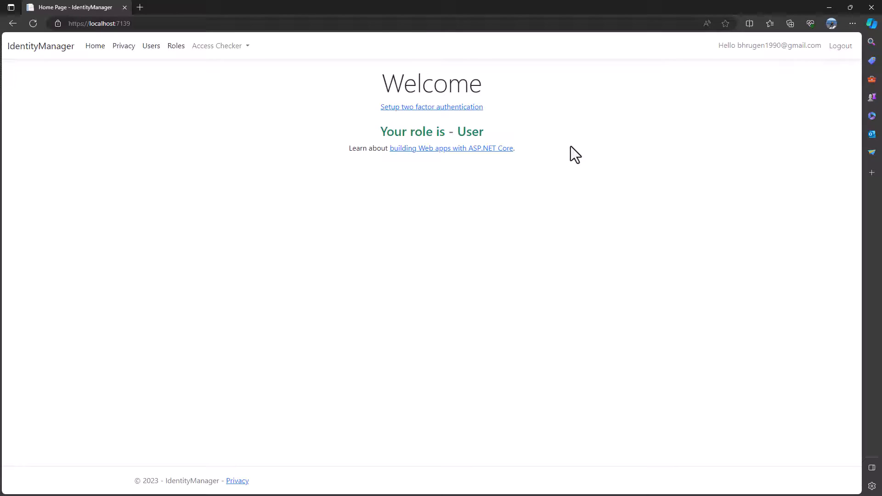
mouse_move(830, 12)
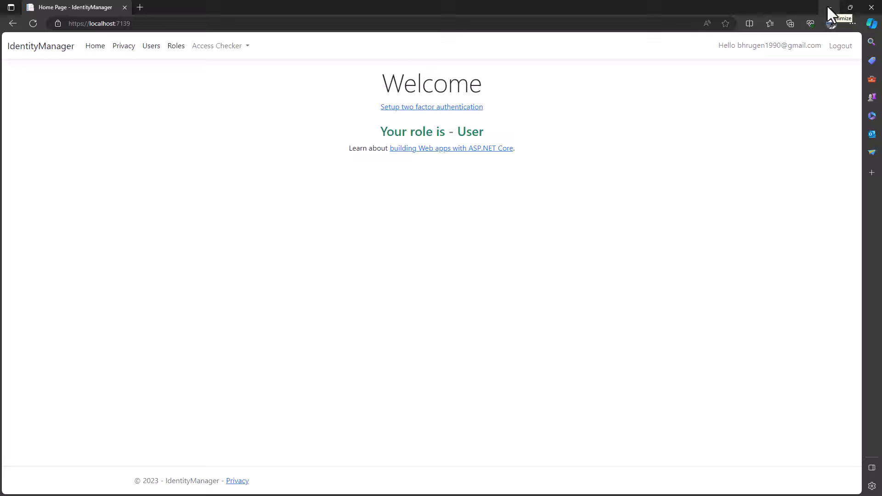
mouse_move(518, 9)
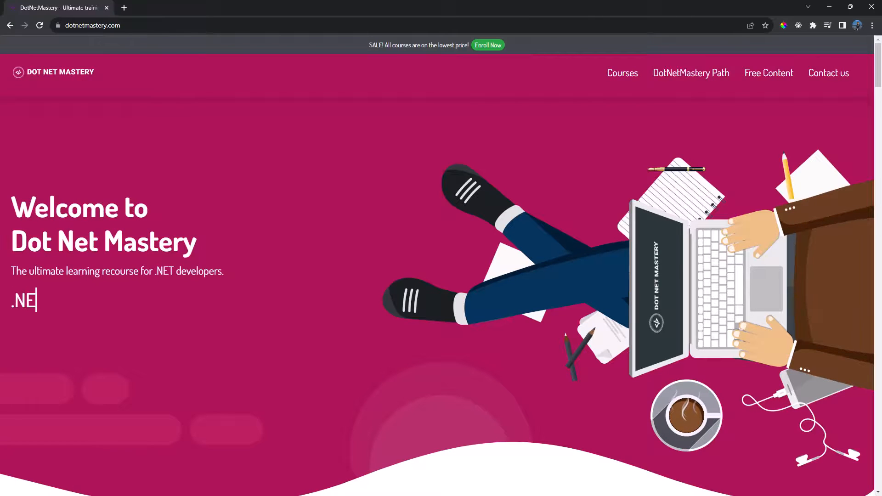
Switch to the dotnetmastery.com browser tab showing the Welcome to Dot Net Mastery homepage.
text(T)
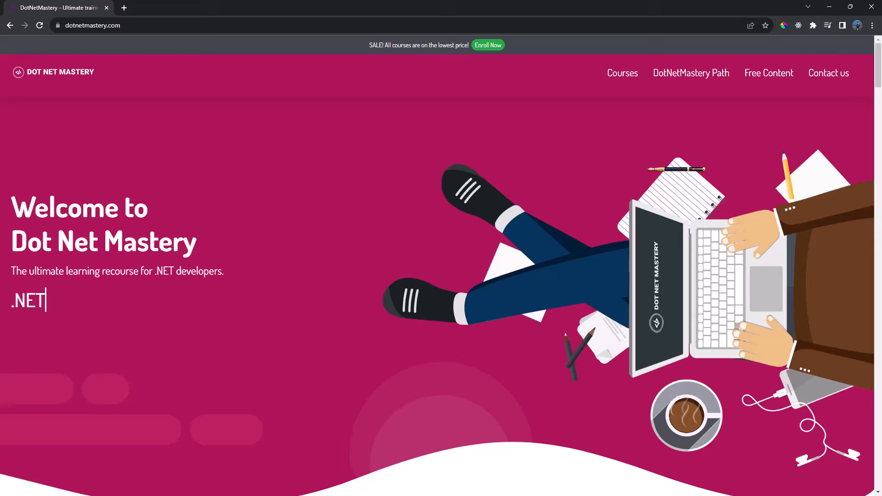